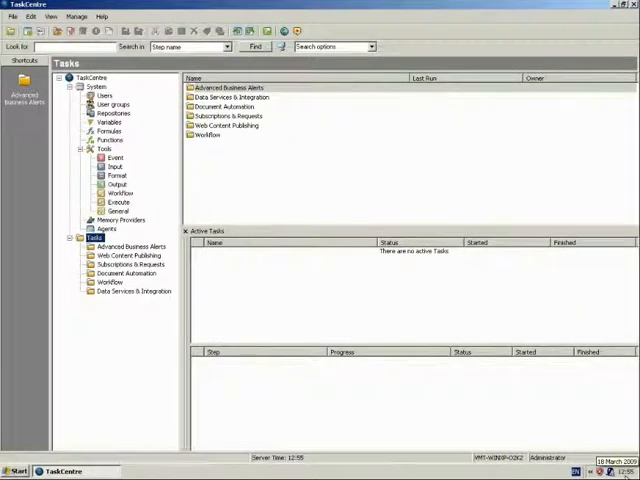
{"action": "mouse_move", "coordinate": [444, 296]}
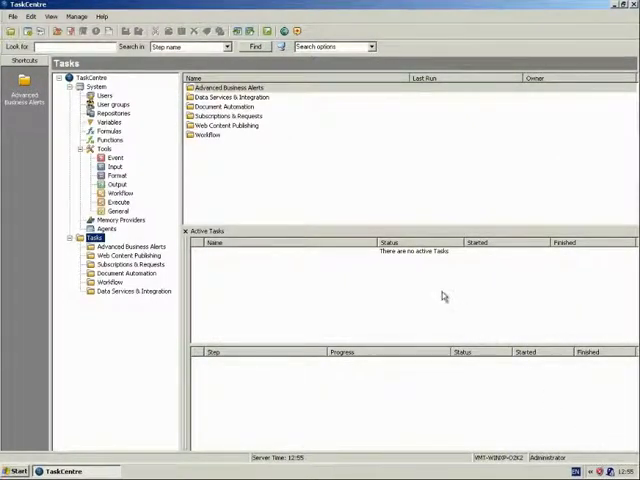
{"action": "mouse_move", "coordinate": [287, 208]}
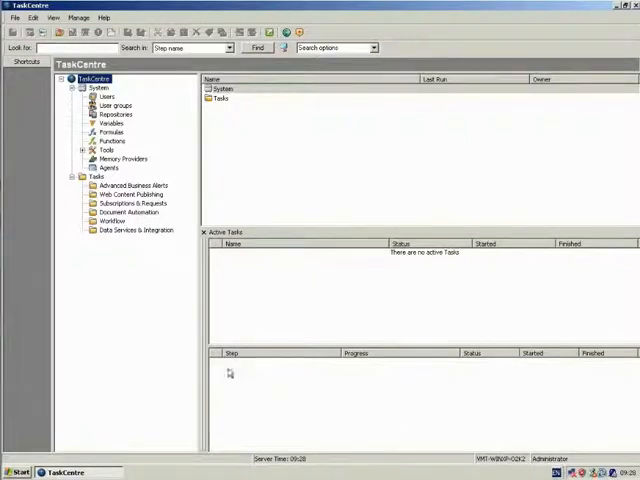
{"action": "mouse_move", "coordinate": [365, 177]}
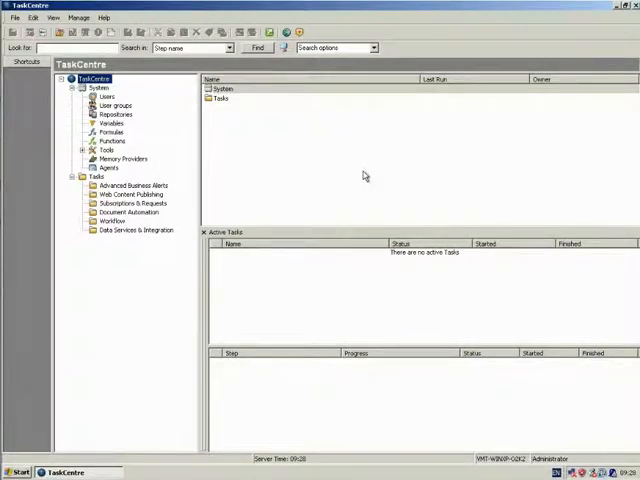
{"action": "mouse_move", "coordinate": [368, 177]}
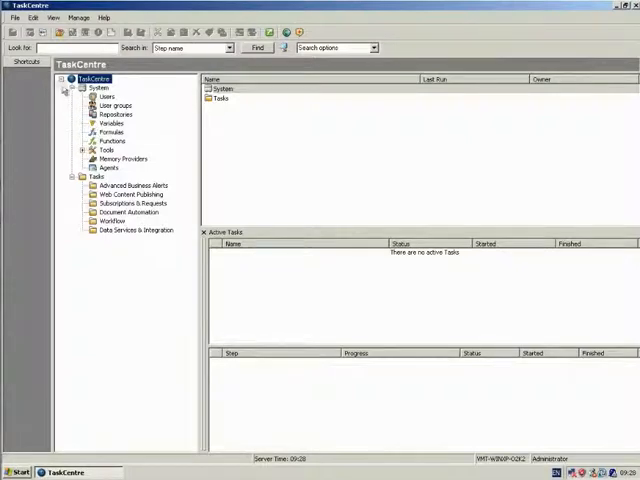
{"action": "mouse_move", "coordinate": [63, 163]}
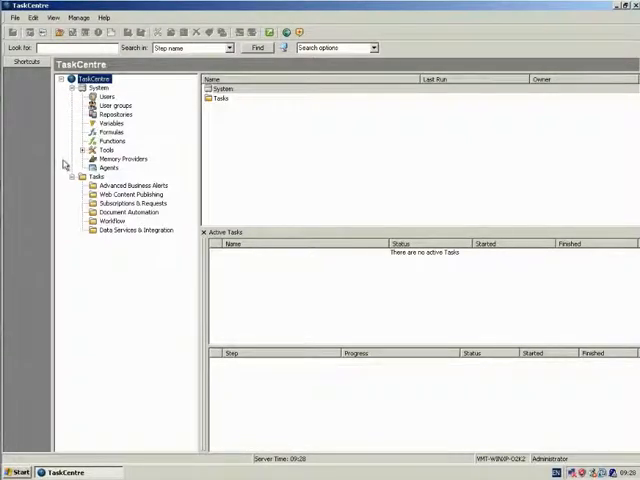
{"action": "left_click", "coordinate": [84, 149]}
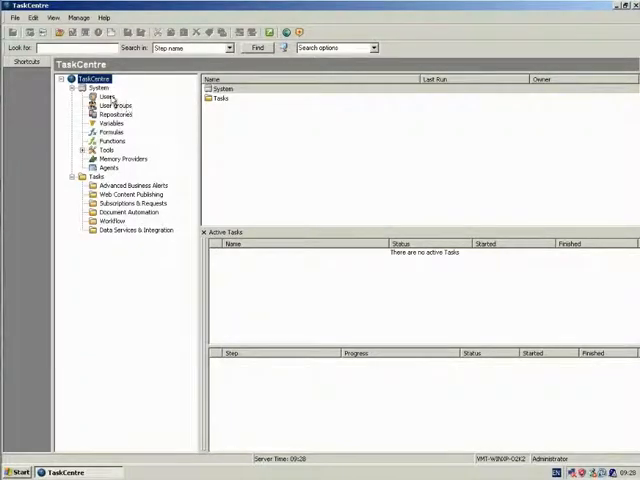
Show the Tools category, then open the Advanced Business Alerts folder listing Example Task.
{"action": "left_click", "coordinate": [111, 132]}
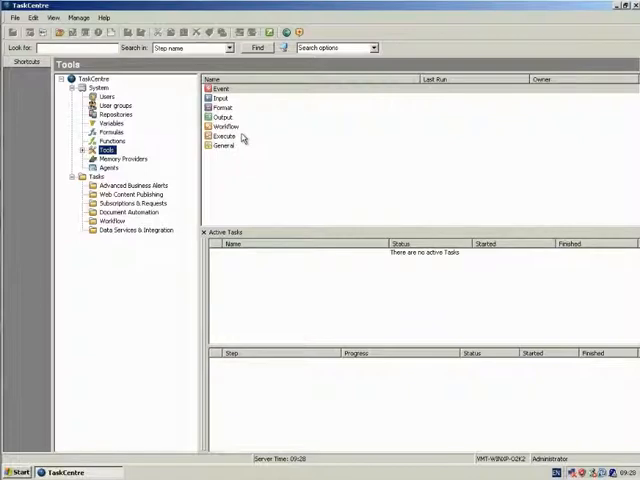
{"action": "mouse_move", "coordinate": [245, 160]}
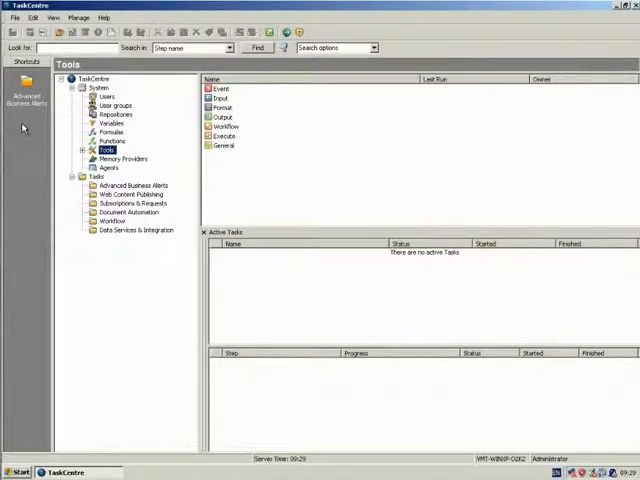
{"action": "left_click", "coordinate": [133, 185]}
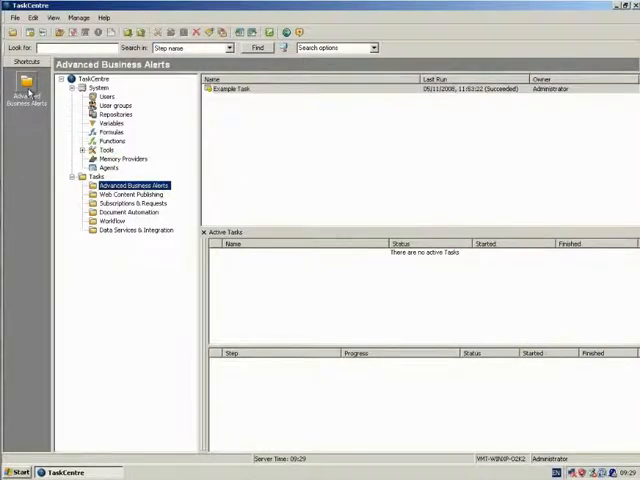